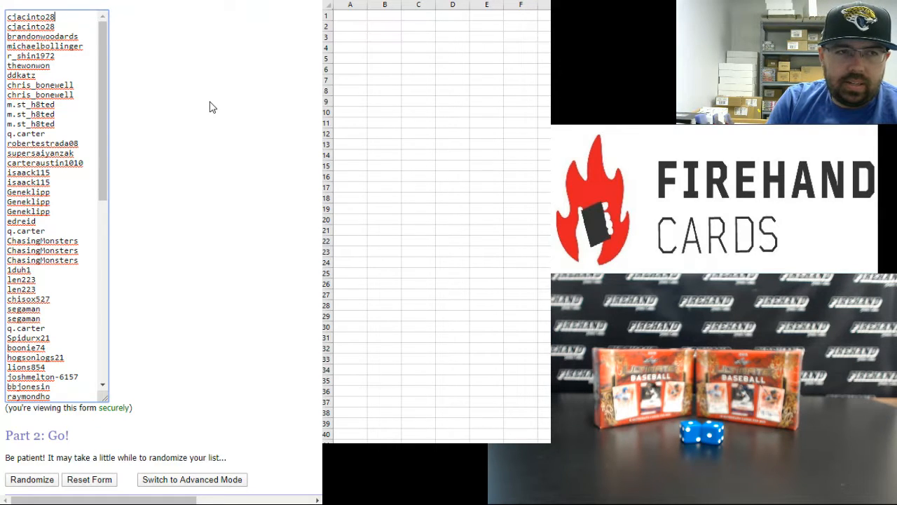
- Randomize the 80-name participant list, then reshuffle it once more
scroll(down, 3)
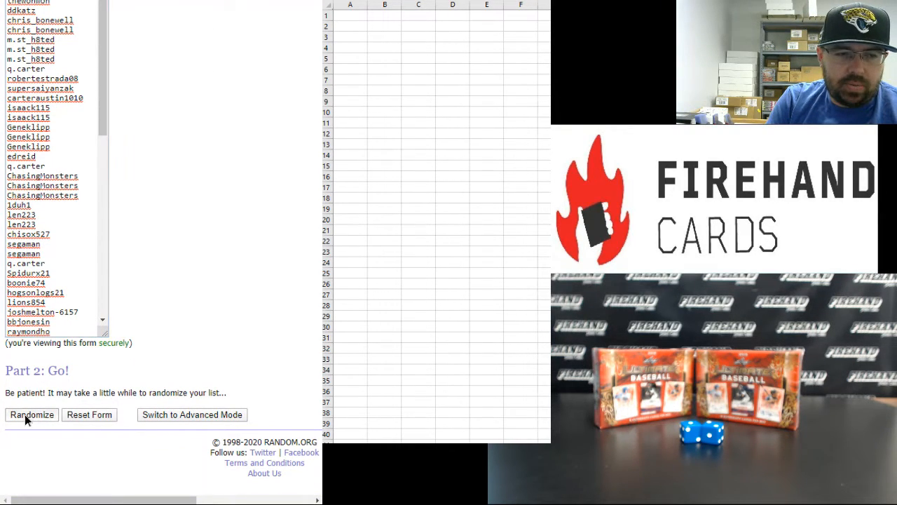
click(31, 415)
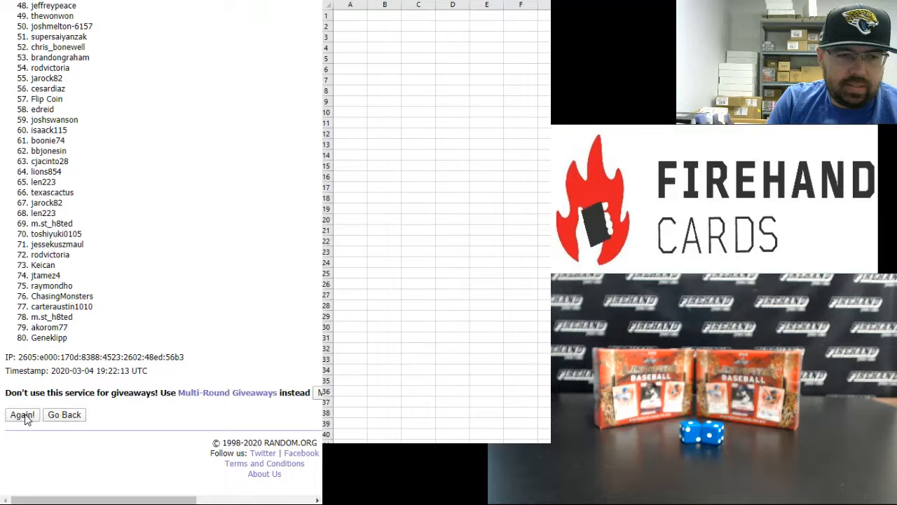
click(21, 415)
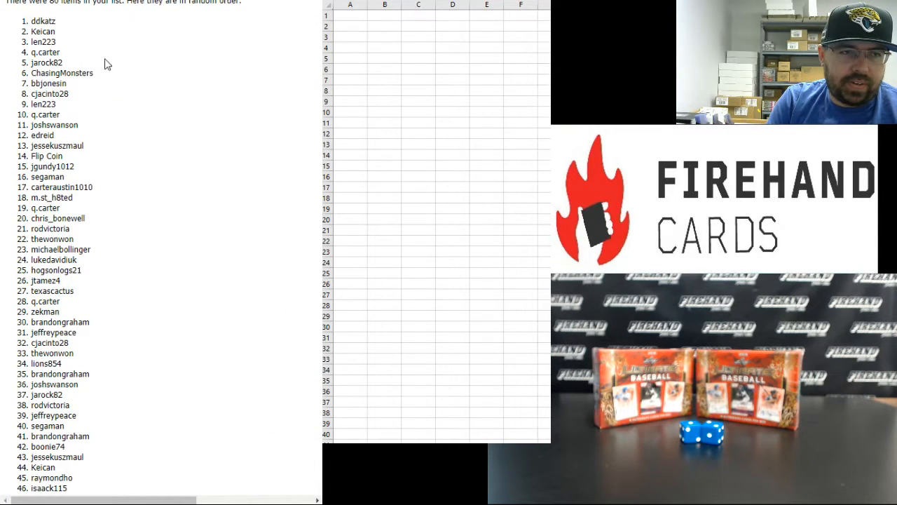
- Copy randomized names 1–40 (ddkatz to segaman) and paste them as plain text into column A
drag(42, 21, 45, 51)
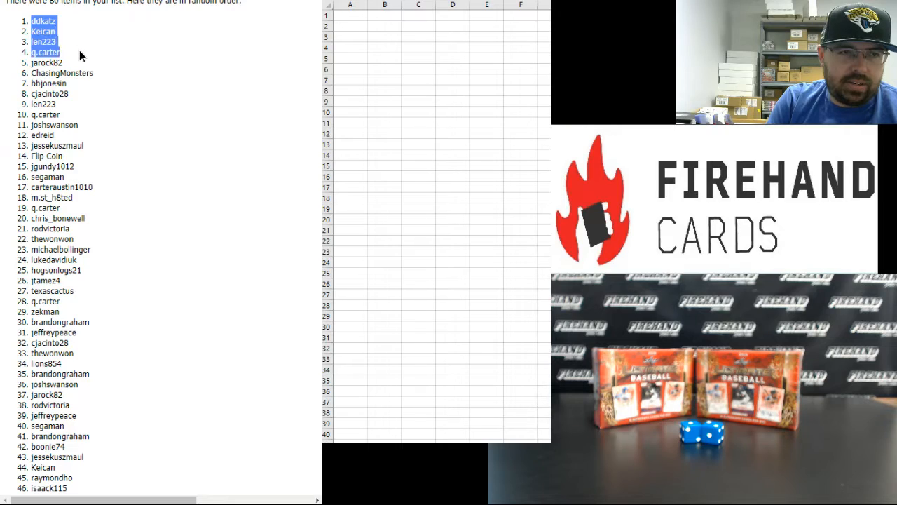
drag(45, 52, 48, 83)
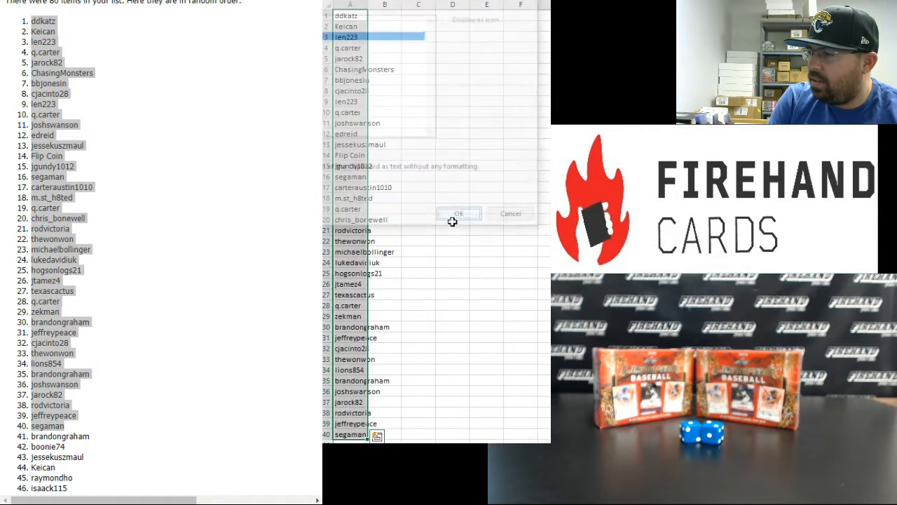
click(459, 213)
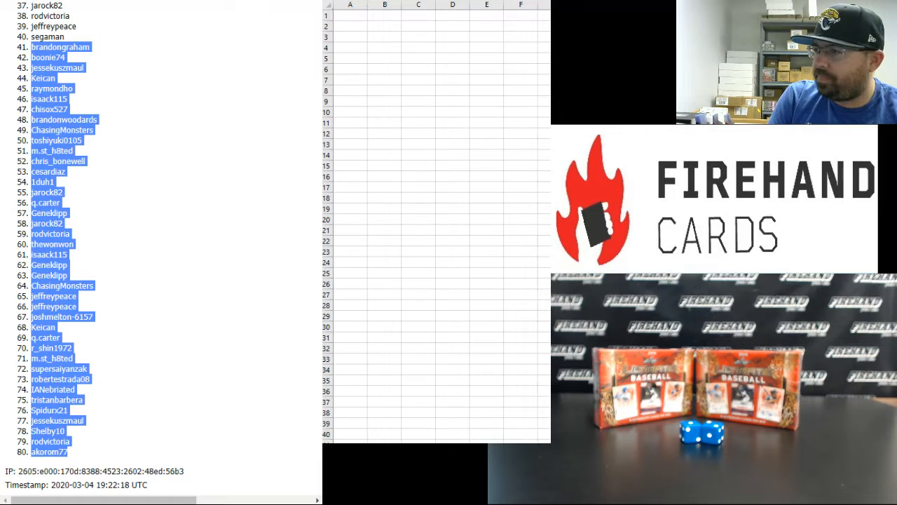
right_click(350, 14)
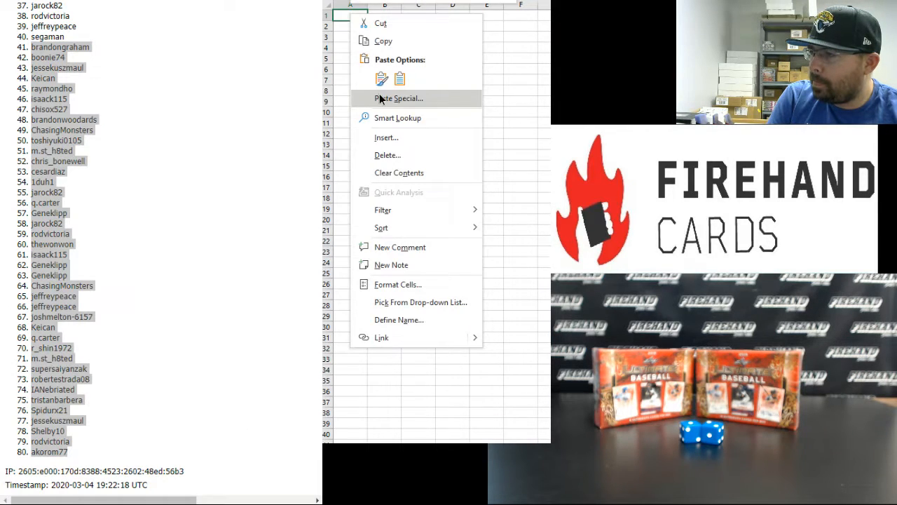
click(382, 78)
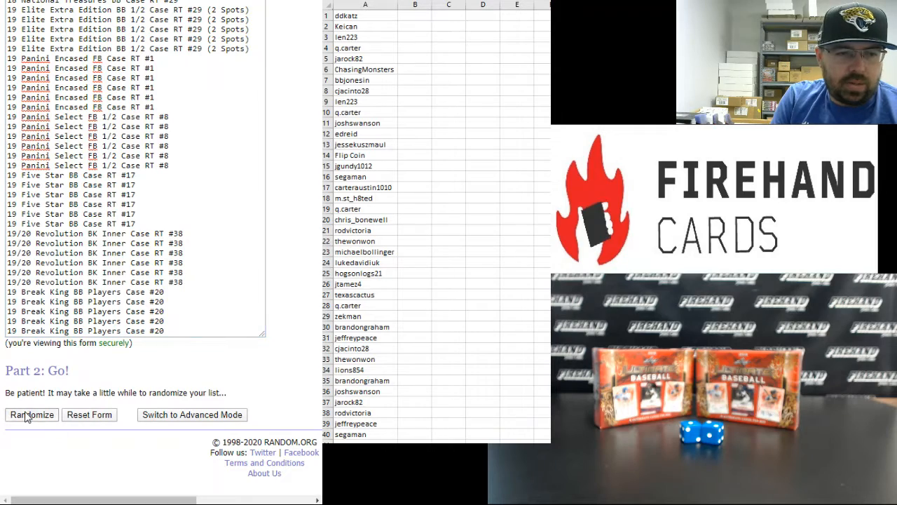
- Shuffle the hit list three times and paste the results into column B beside the names
click(31, 415)
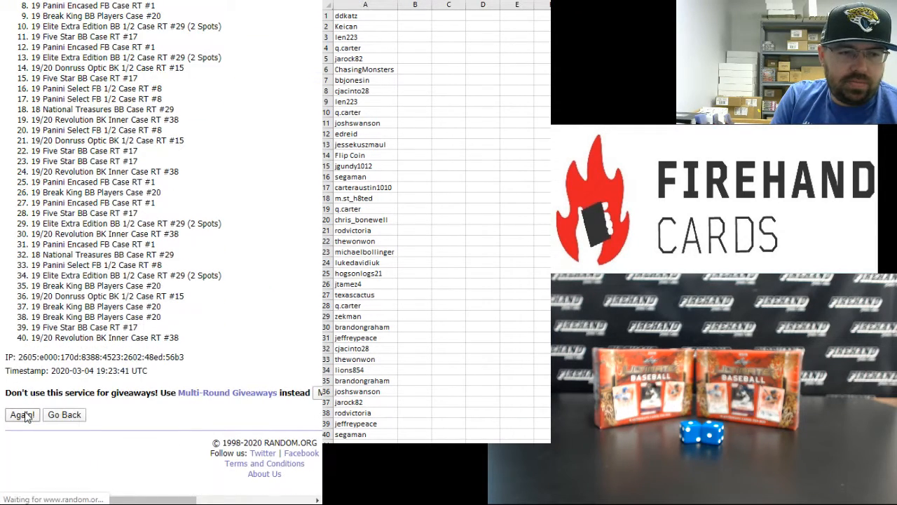
click(22, 415)
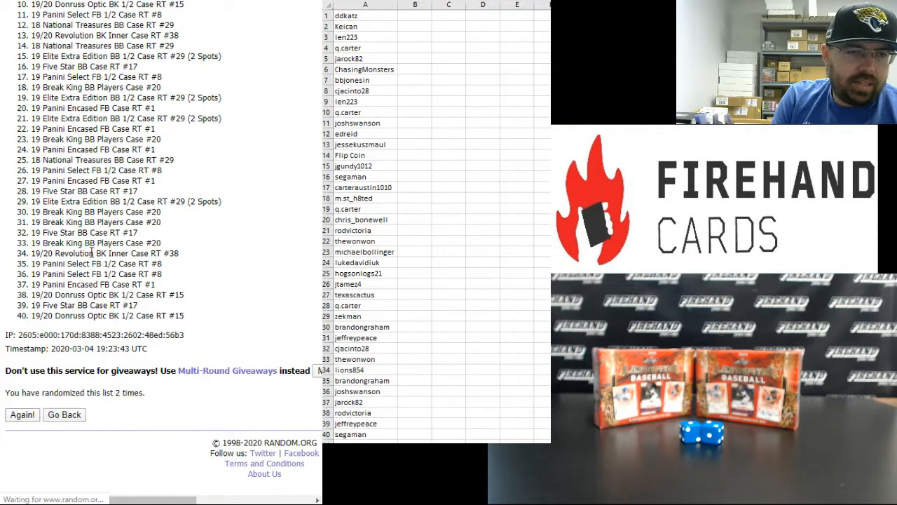
click(23, 415)
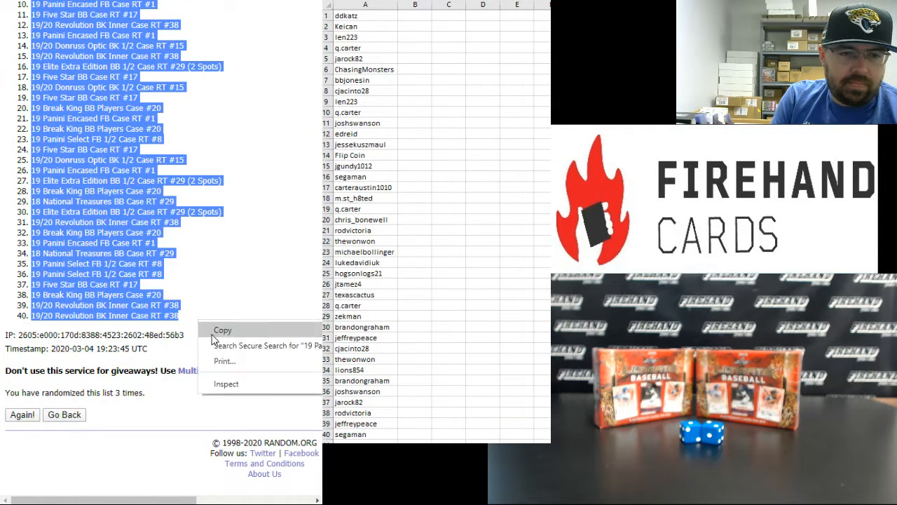
right_click(415, 14)
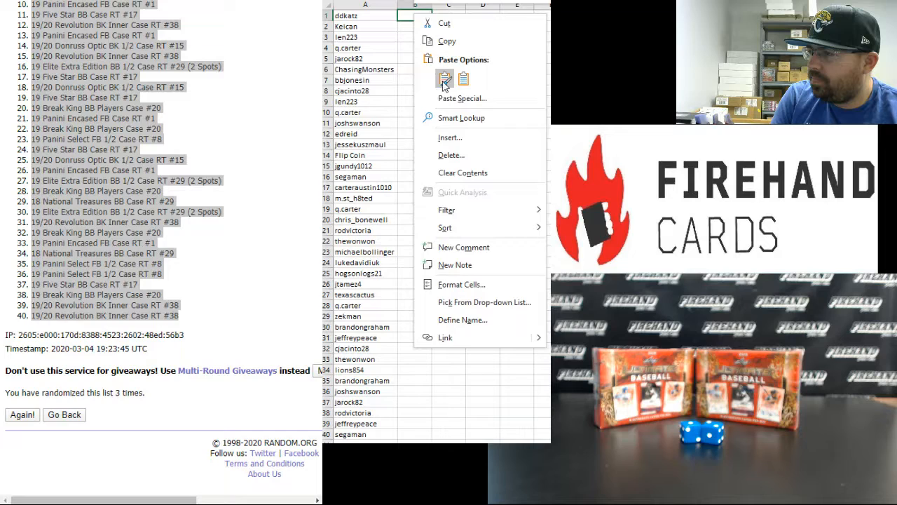
click(446, 78)
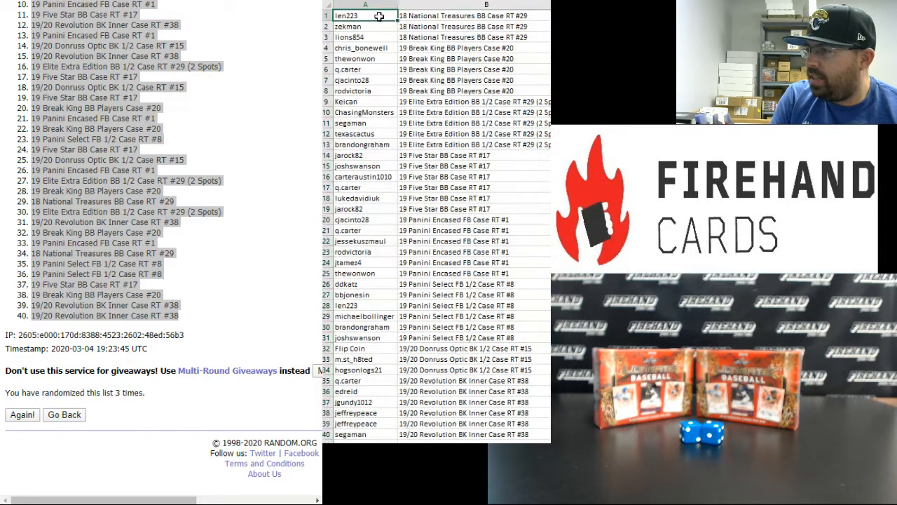
click(365, 37)
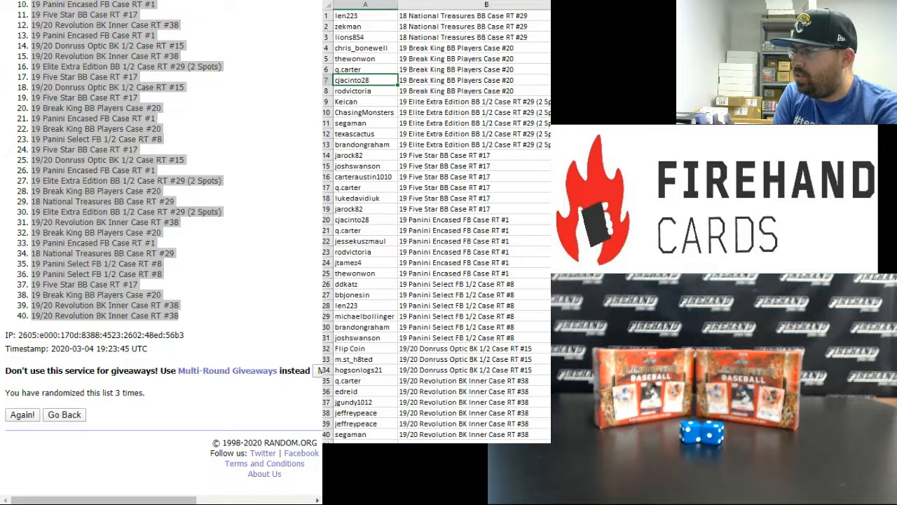
click(365, 90)
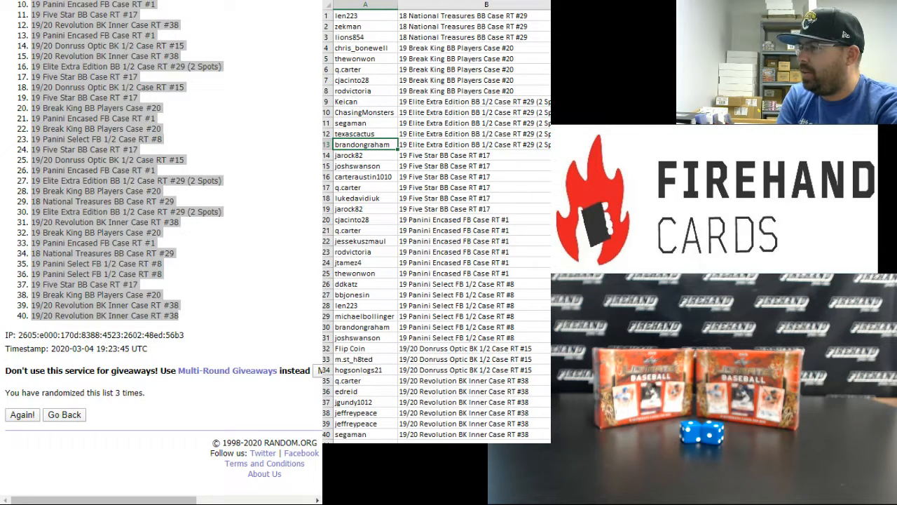
click(364, 154)
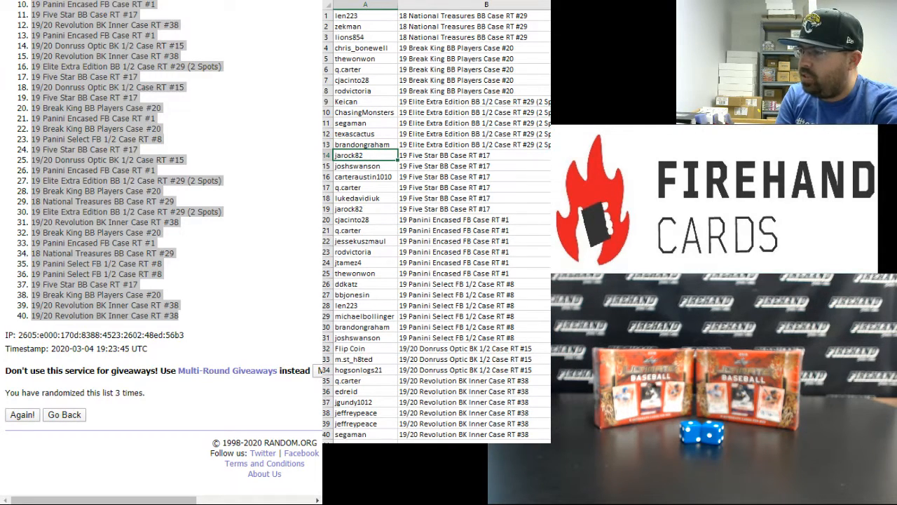
click(364, 188)
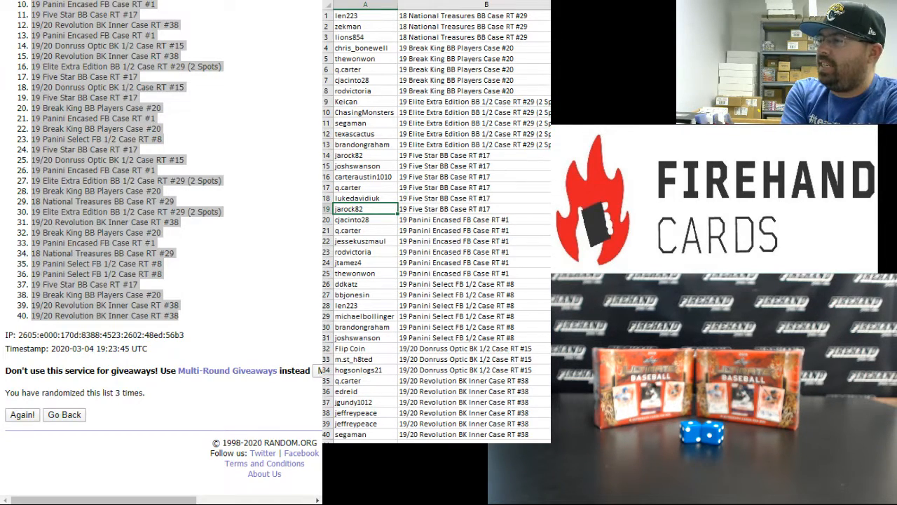
click(365, 242)
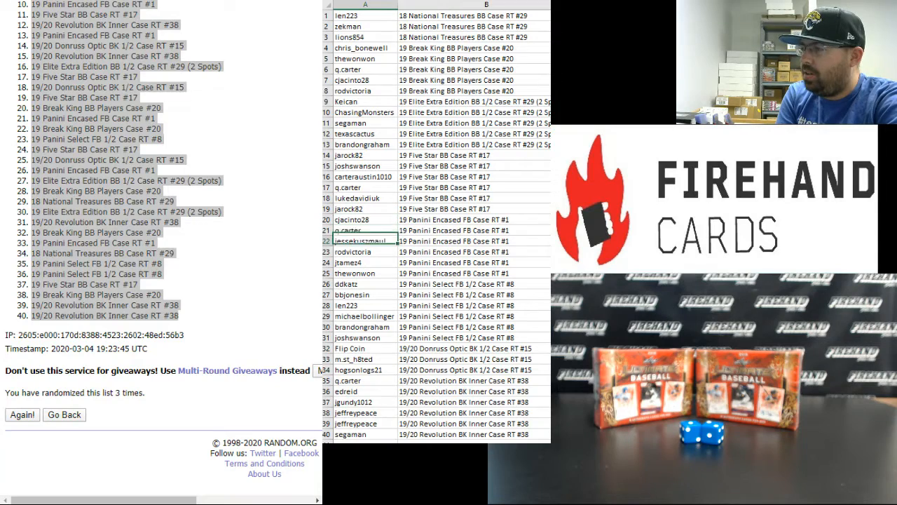
click(365, 263)
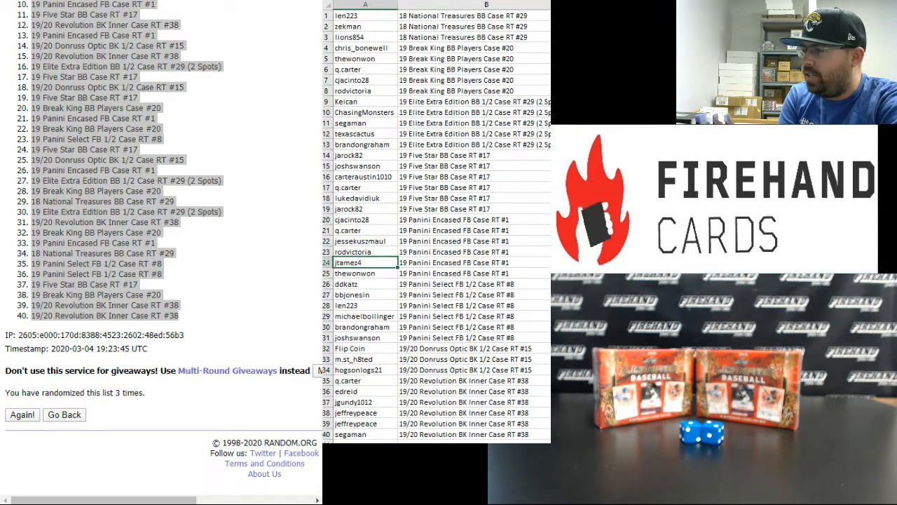
click(365, 272)
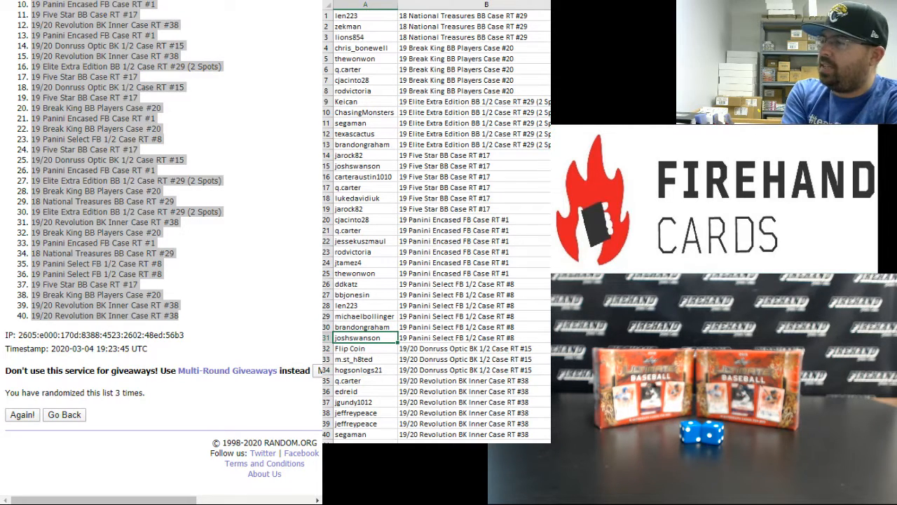
click(365, 348)
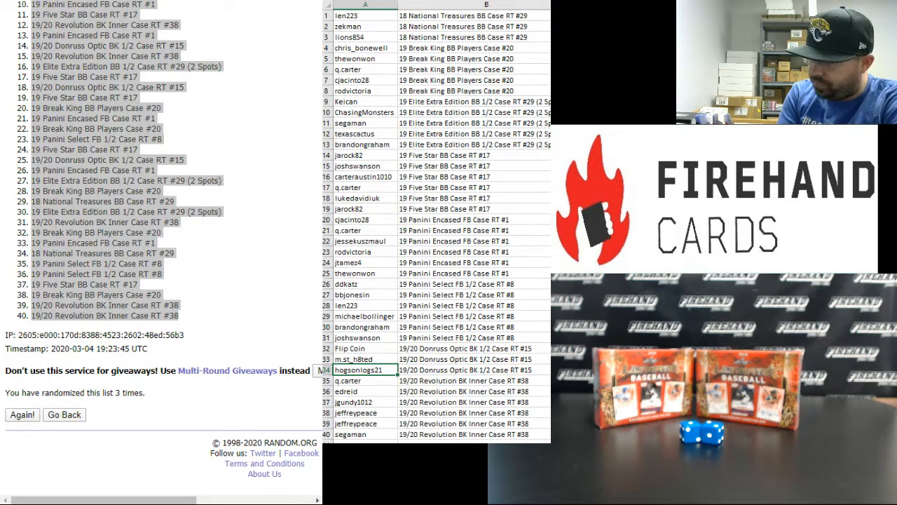
click(365, 382)
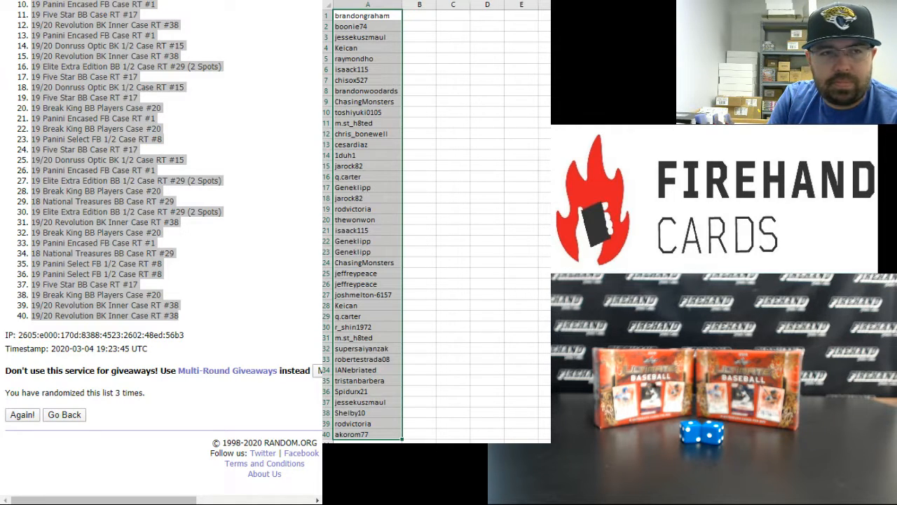
- Return to the participant list in the browser and reshuffle it into a new order
click(22, 415)
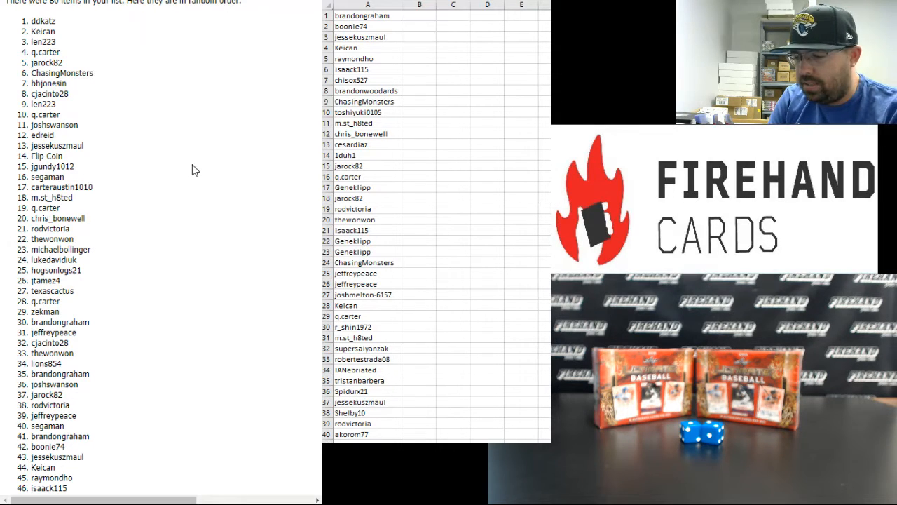
scroll(down, 3)
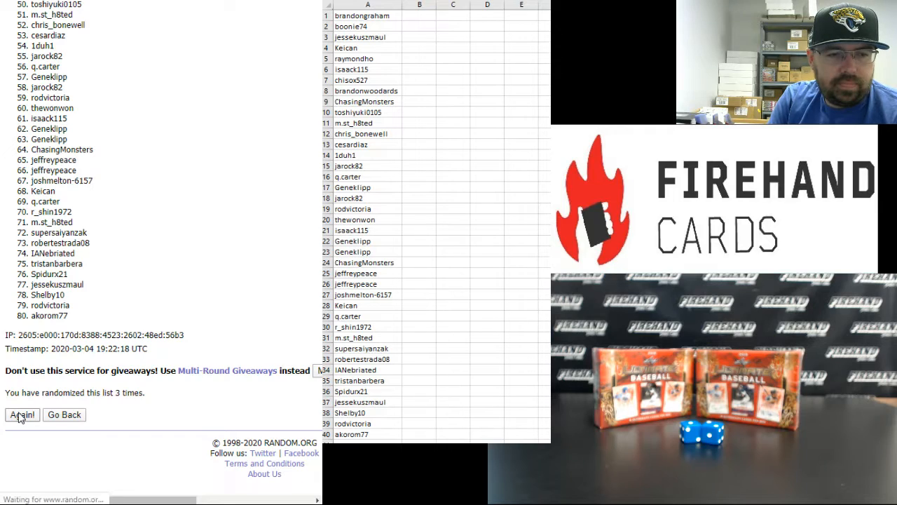
click(21, 415)
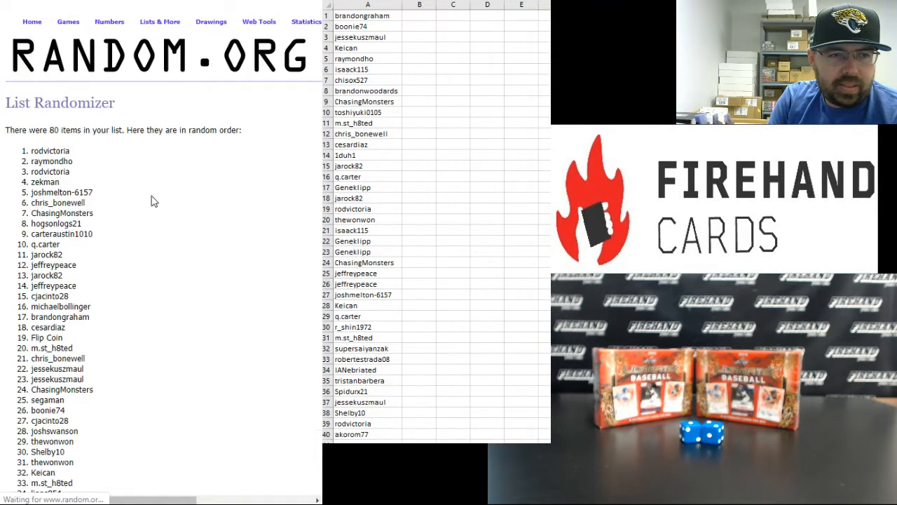
- Select the newly shuffled participant names for copying
drag(31, 151, 73, 161)
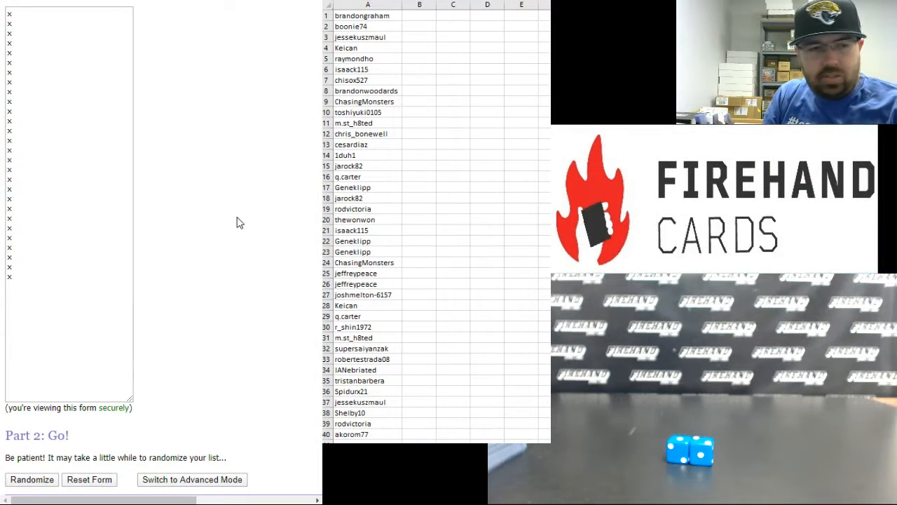
- Add Cameron Cannon, Alek Manao, Sam Huff, Ethan Small and Sean Hjell below the x placeholders
click(67, 286)
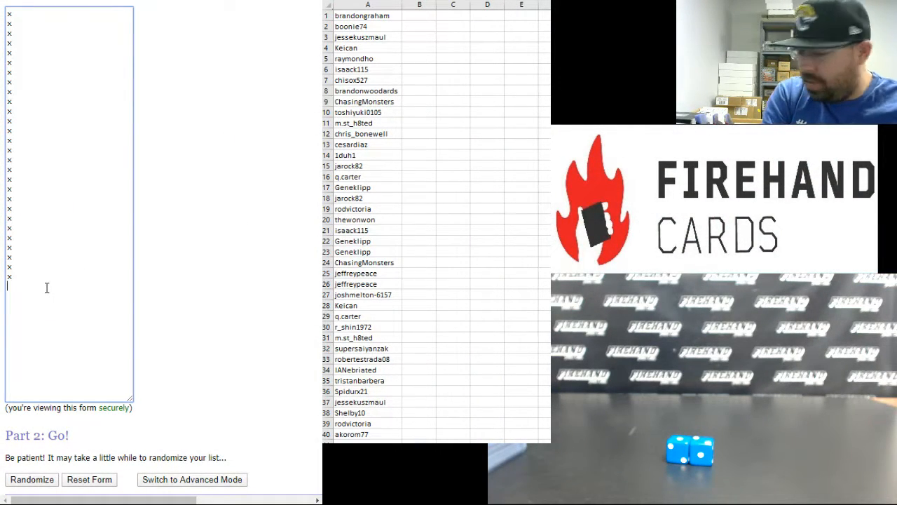
text(Cameron)
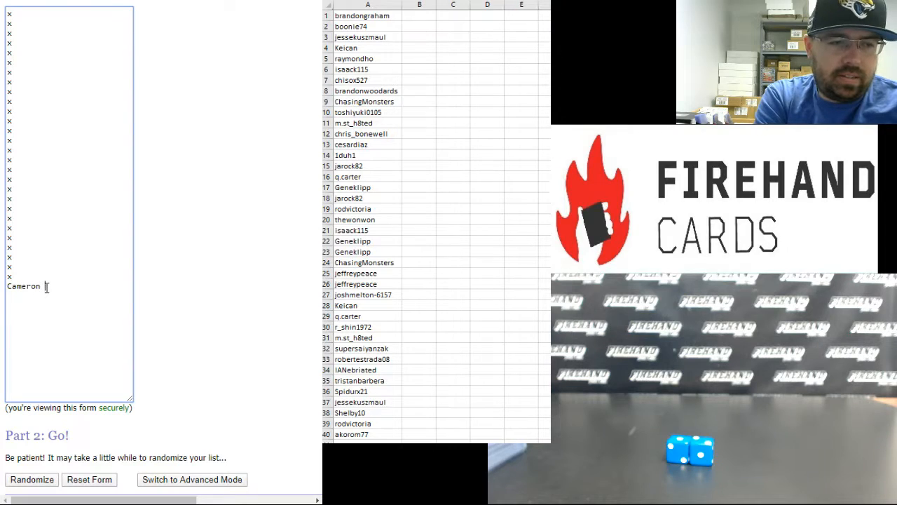
text(Cannon)
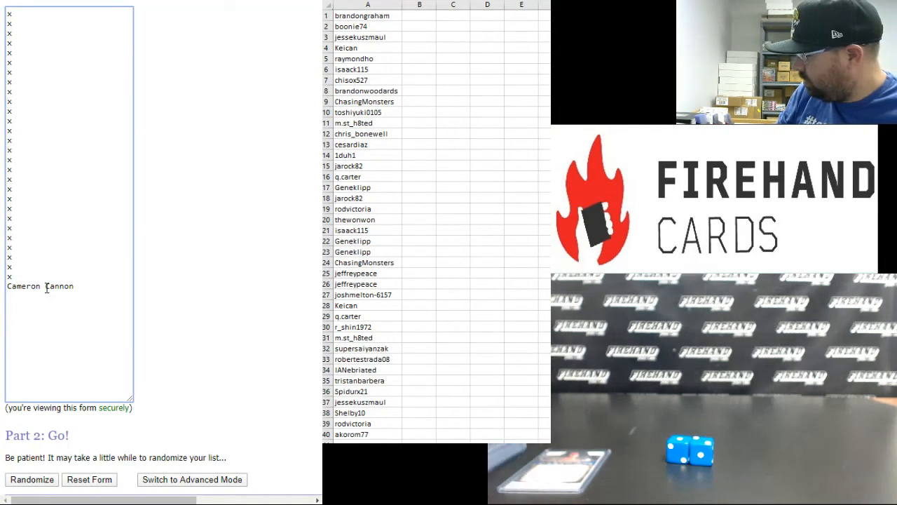
text(Alek)
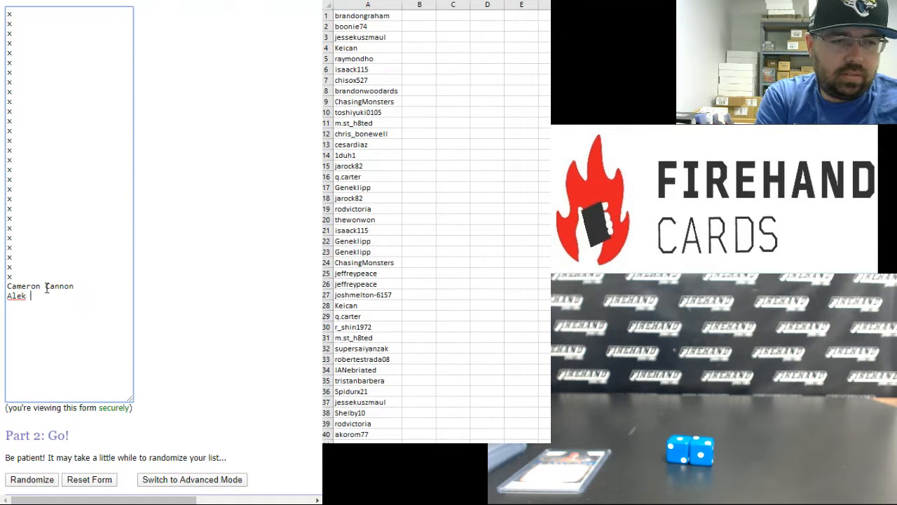
text(Manao)
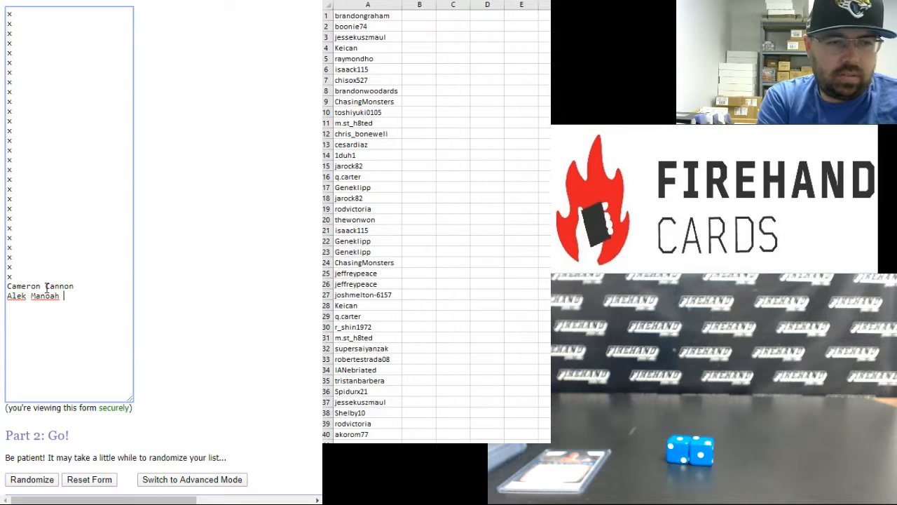
text(Sam Huff)
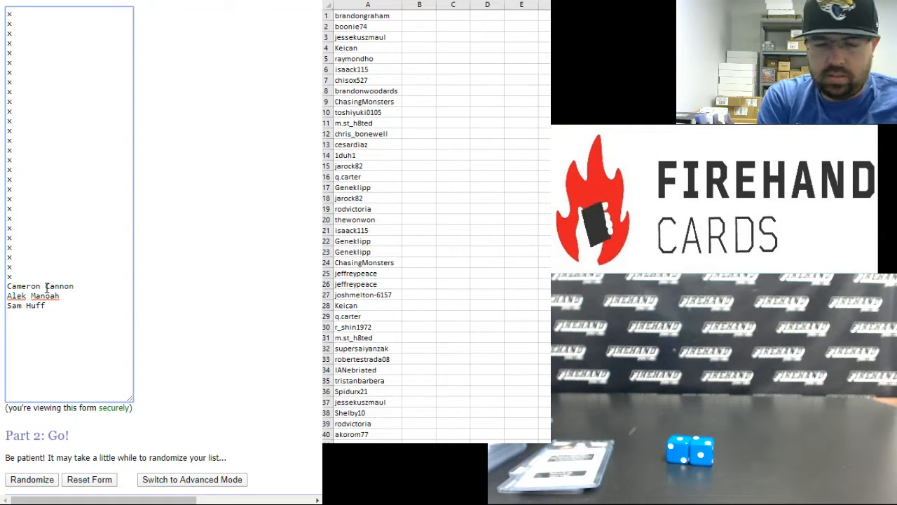
text(Ethan Small)
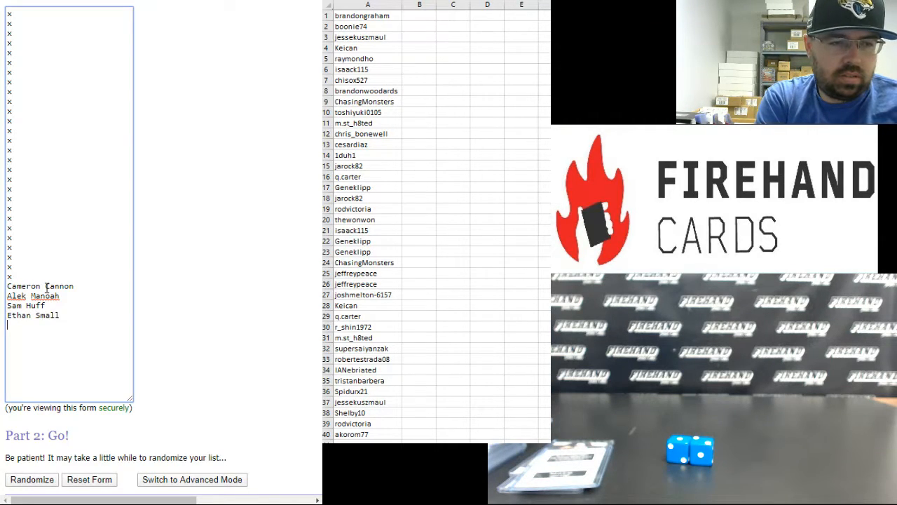
text(Sean Hjell)
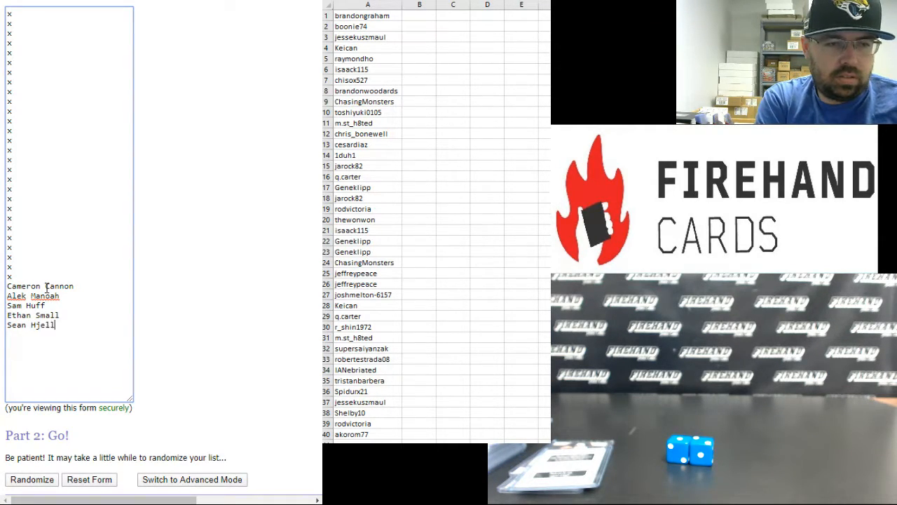
- Add Nolan Gorman, Kyren Paris, Yunior Severino, Blake Walston, Logan Davidson and Dylan Carlson to the list
text(Nola)
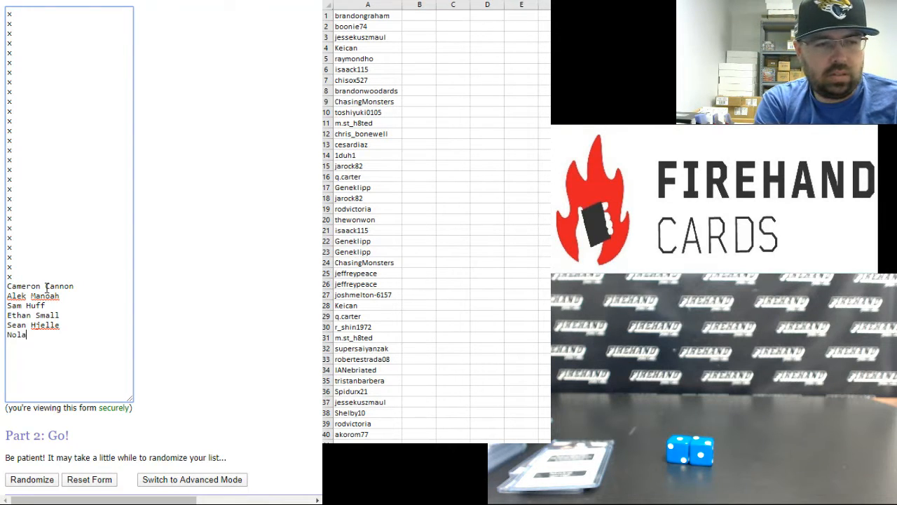
text(n Gorman)
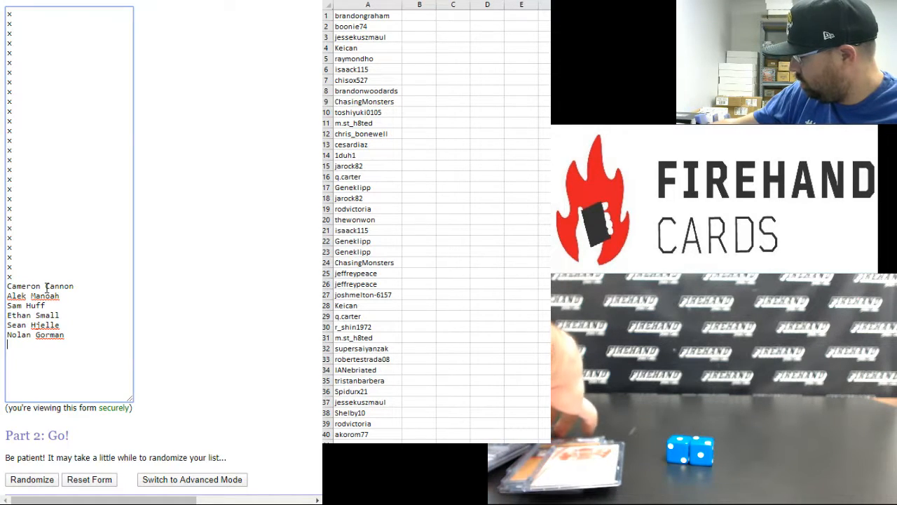
text(Kyren)
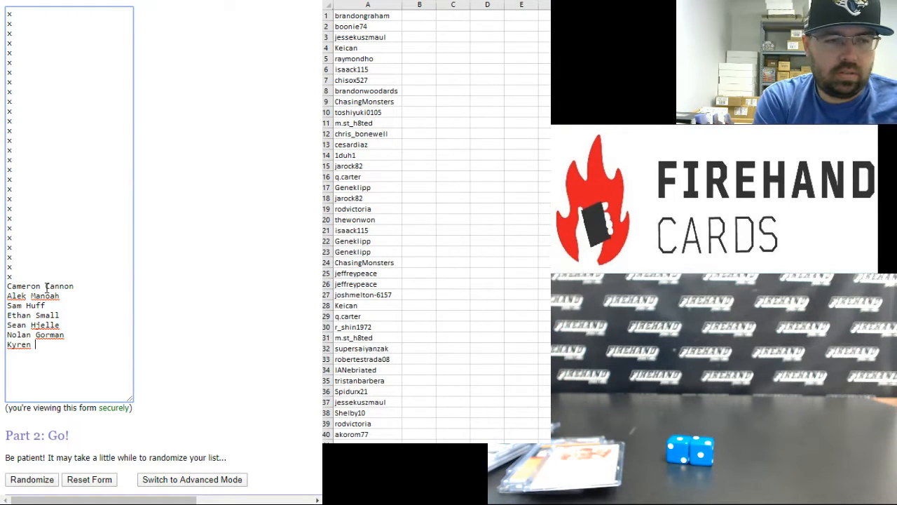
text(Paris)
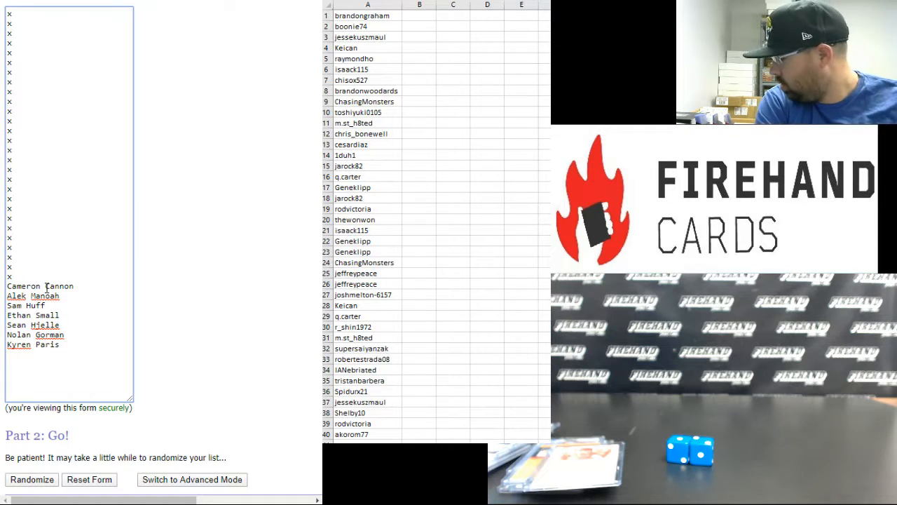
text(Yunior Sever)
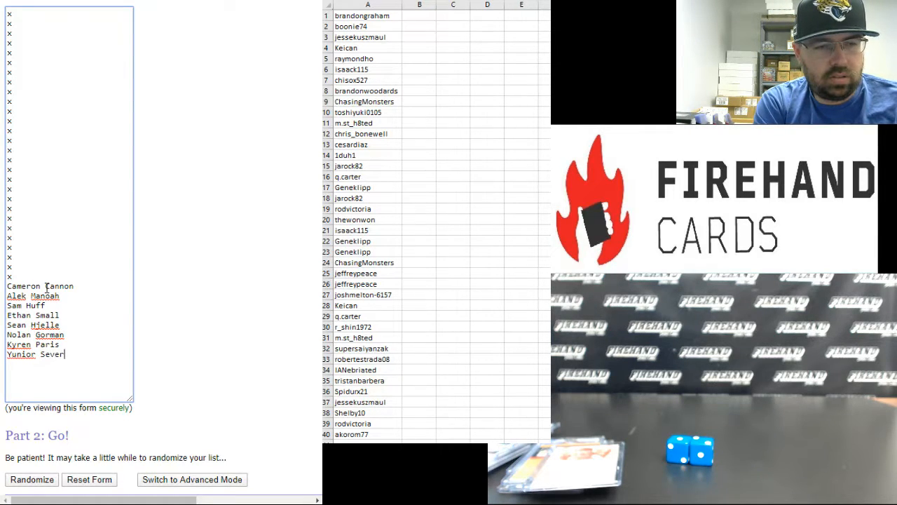
text(ino)
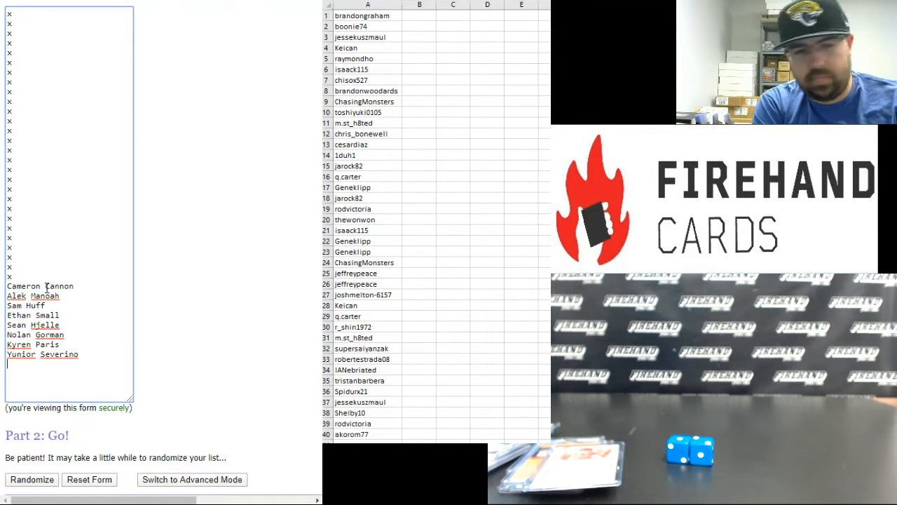
text(Blake Walston)
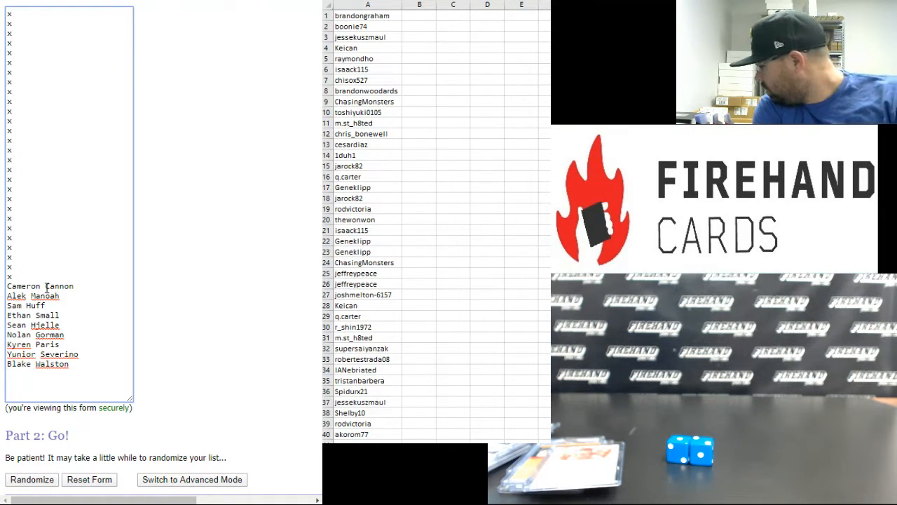
text(Logan Davidson)
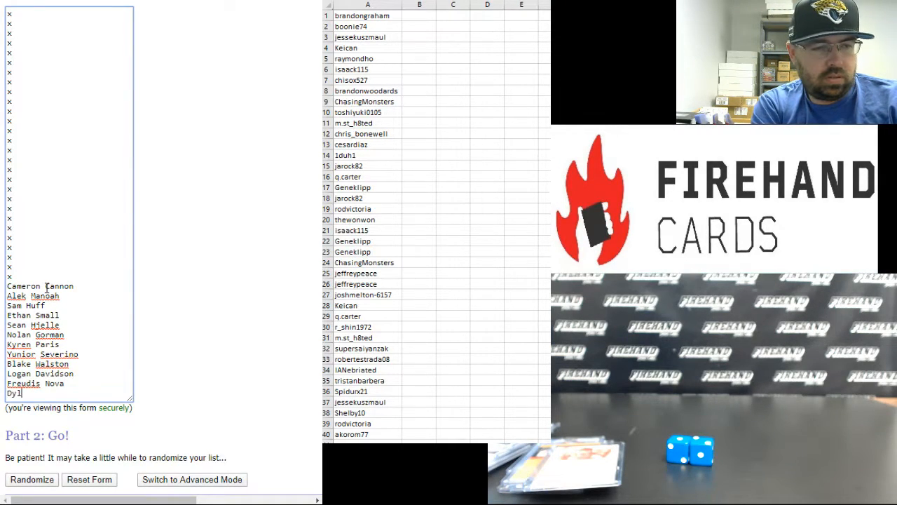
text(an Carlson)
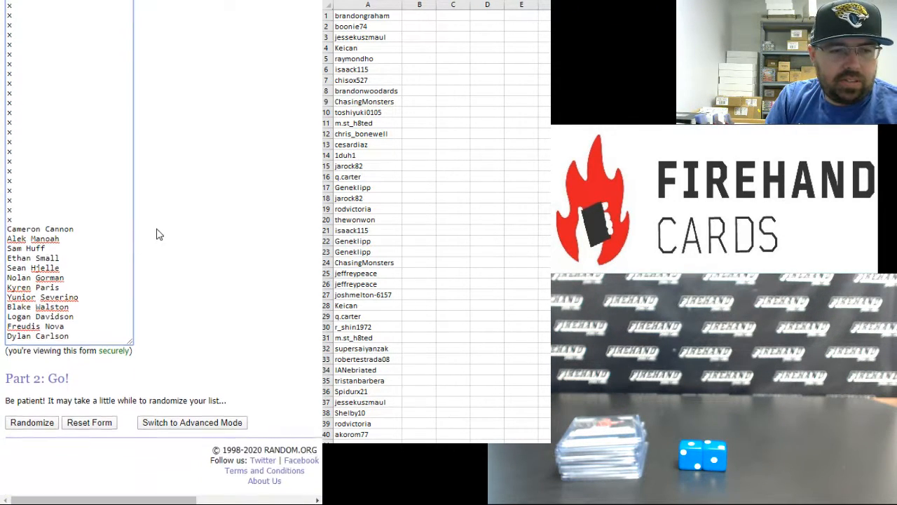
- Randomize the combined list of x placeholders and player names
click(31, 422)
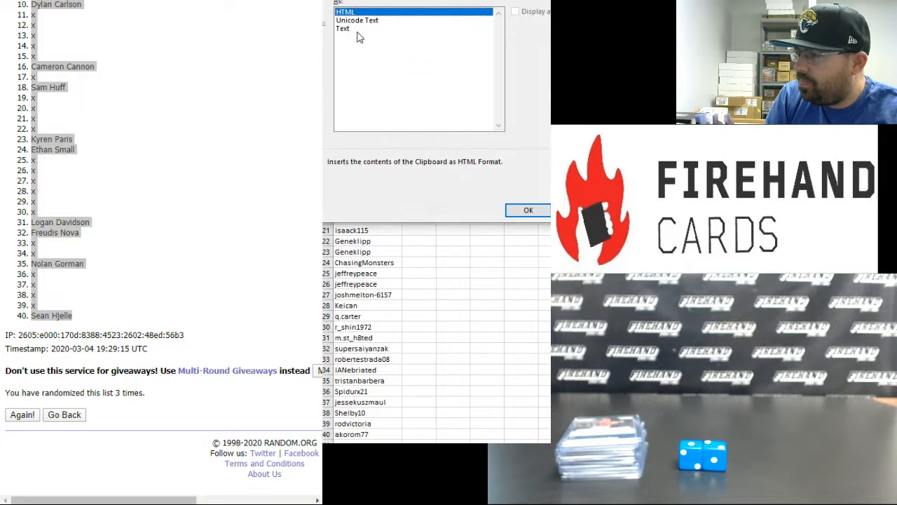
- Paste the shuffled players as text into column B and enlarge the twelve winning pairs
click(527, 211)
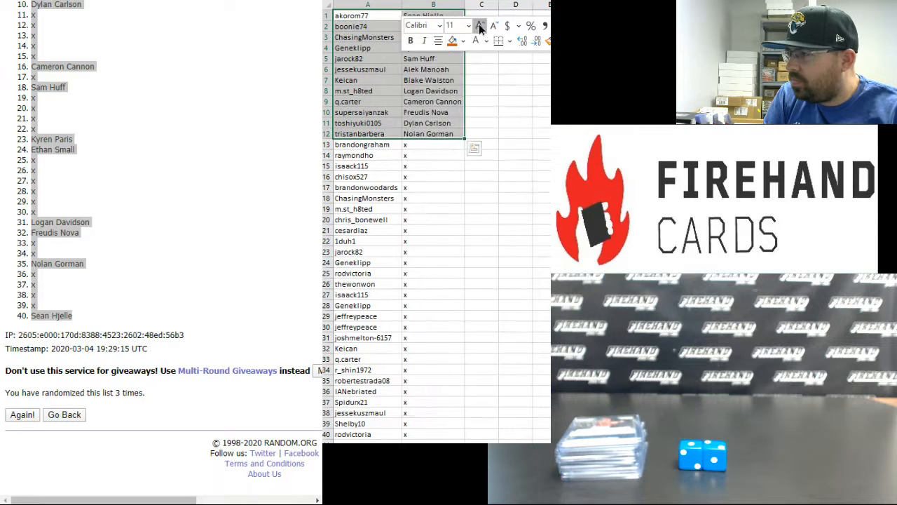
click(479, 26)
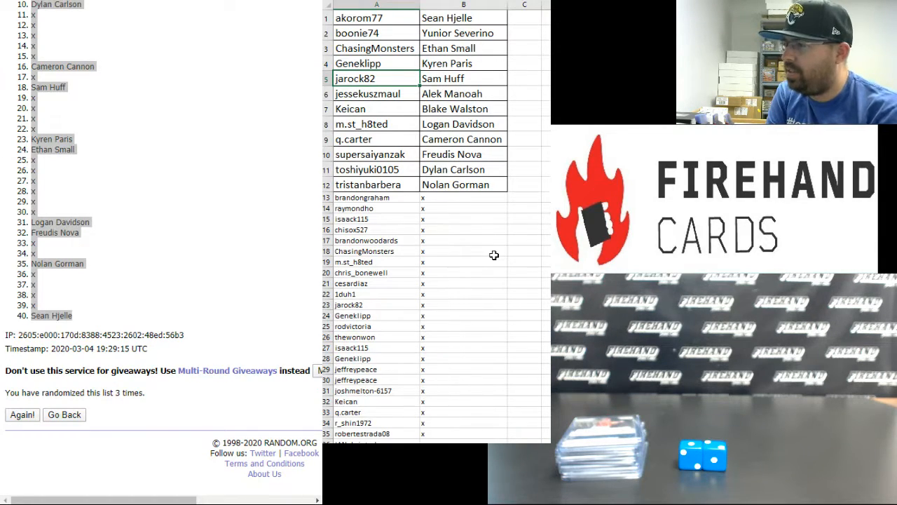
click(376, 109)
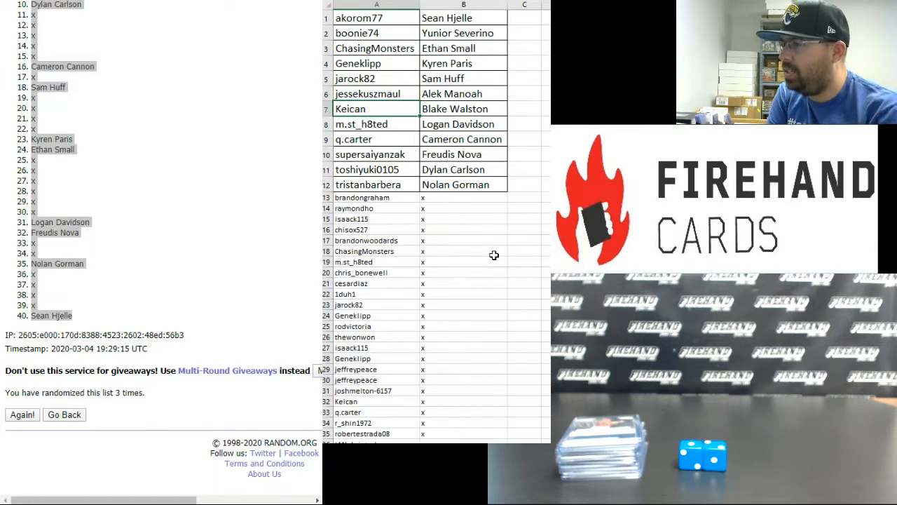
click(376, 124)
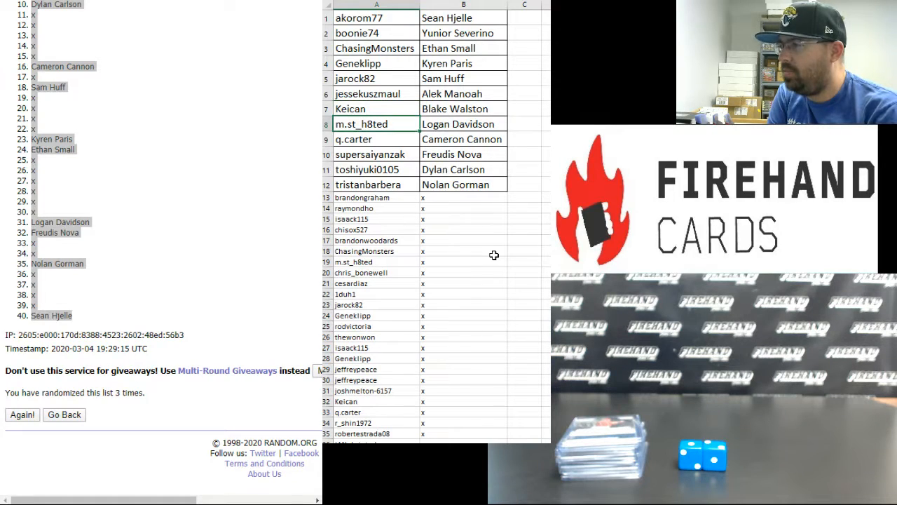
click(376, 138)
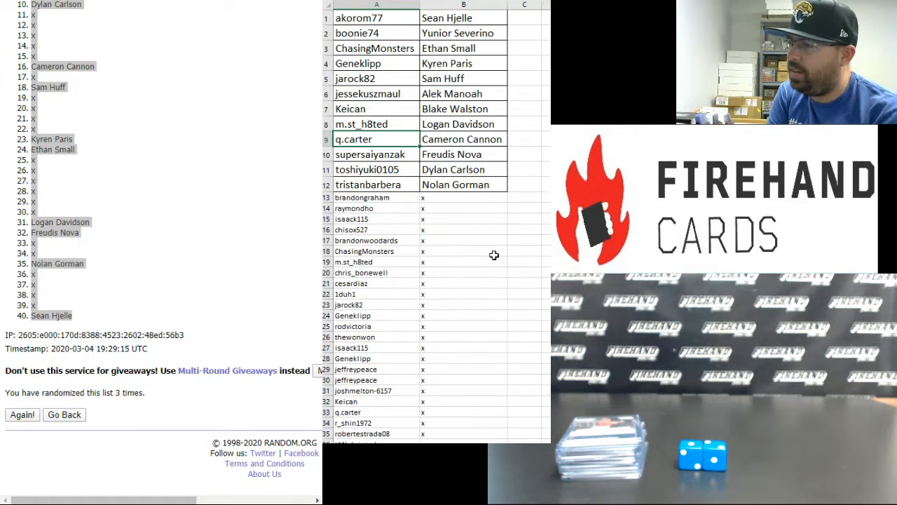
click(376, 152)
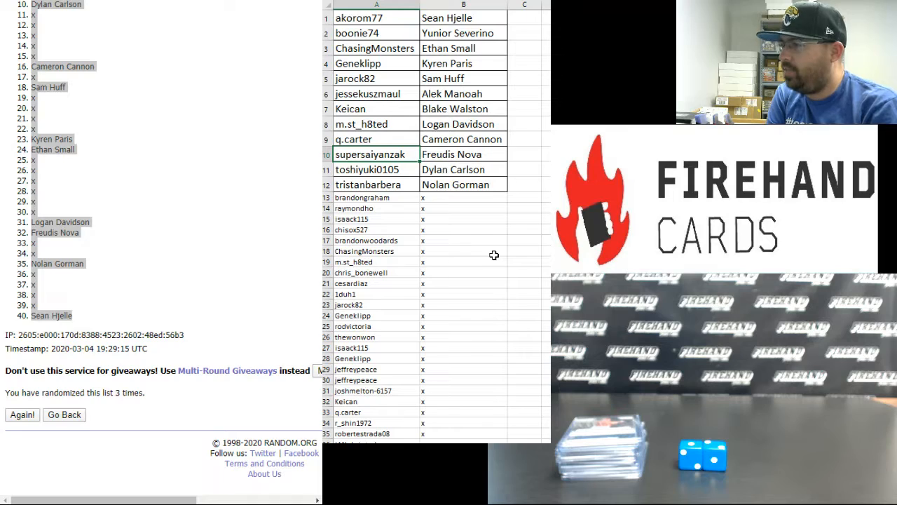
click(375, 185)
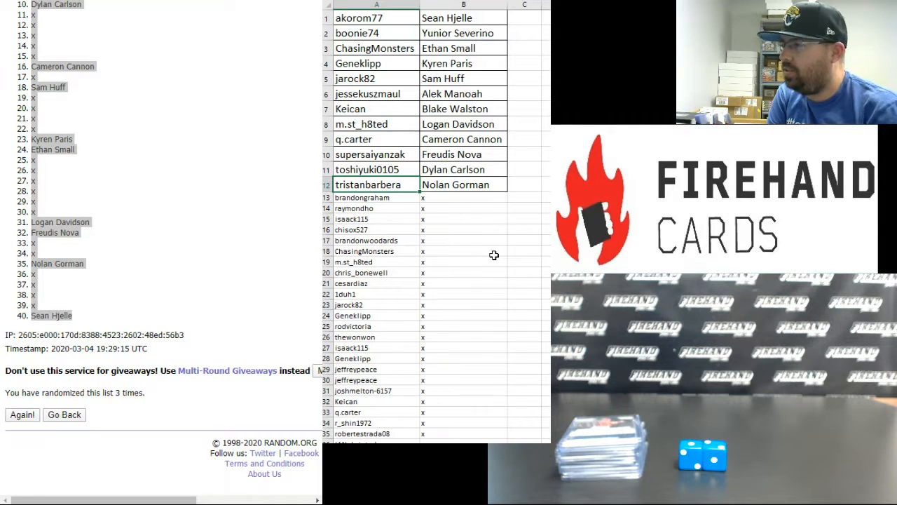